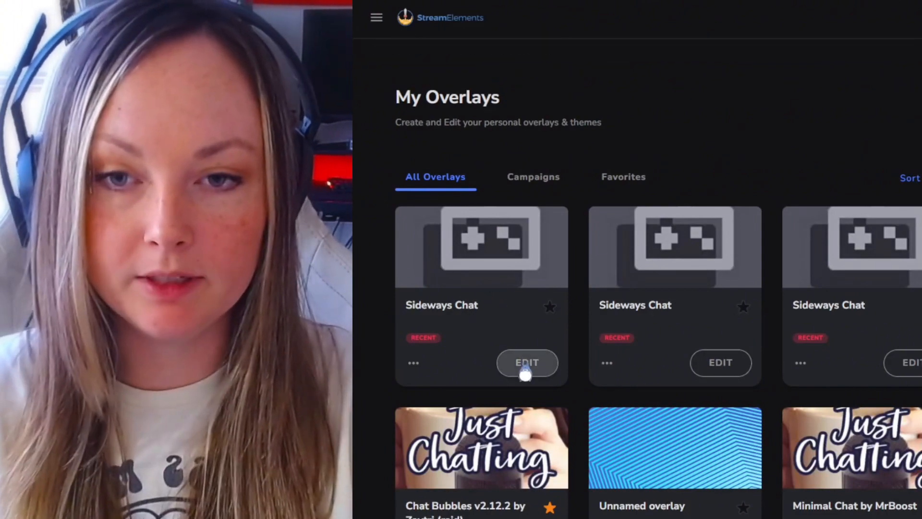
Step: Open the Sideways Chat overlay card in the StreamElements editor
click(526, 362)
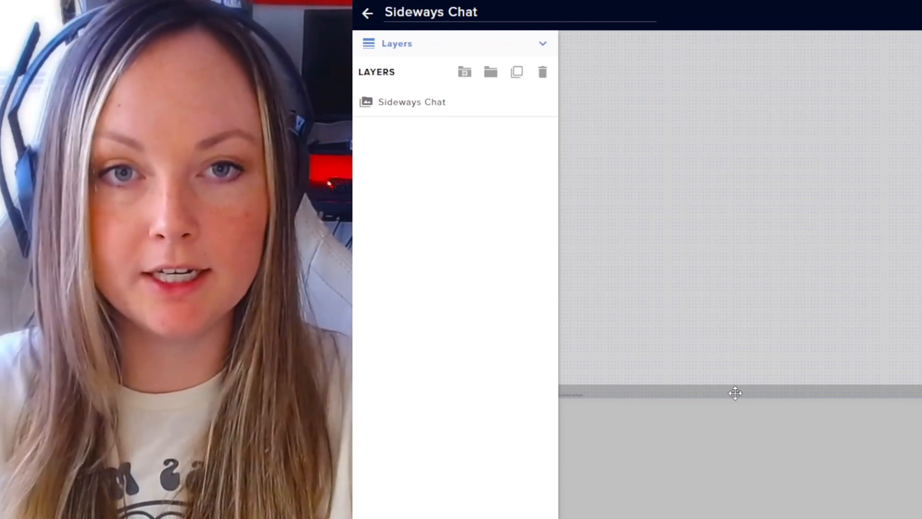
Step: Save the overlay, then begin adding a Browser source to the OBS scene
click(412, 102)
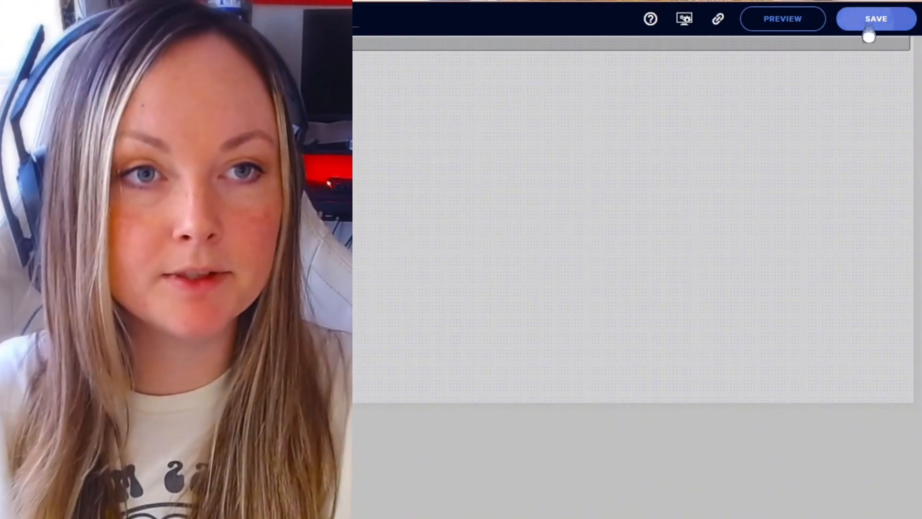
mouse_move(718, 19)
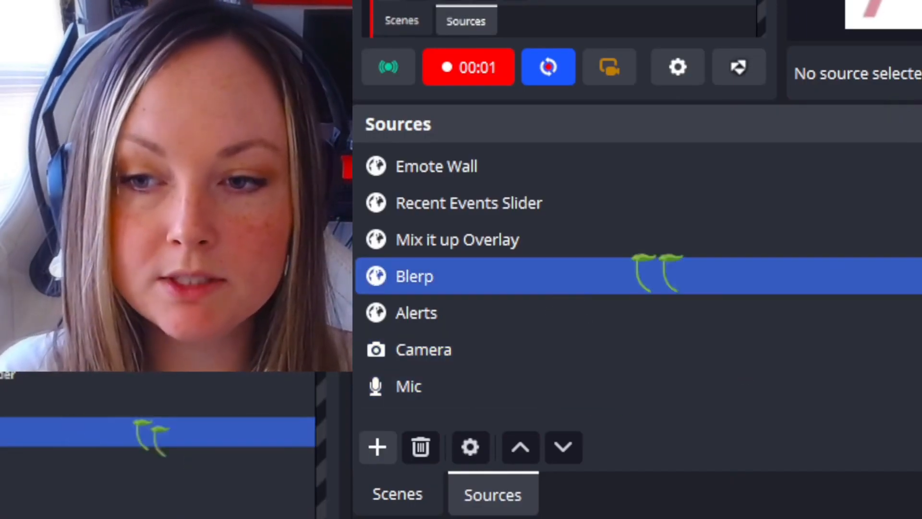
click(378, 447)
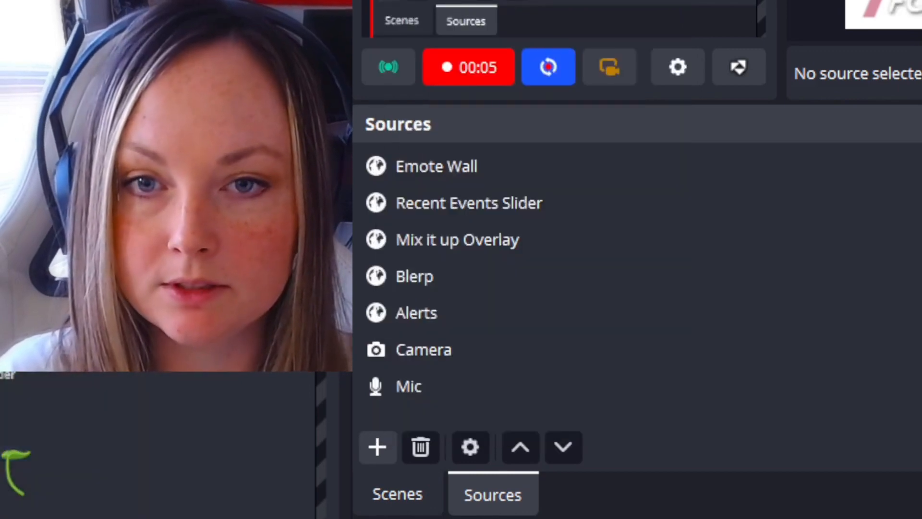
click(378, 447)
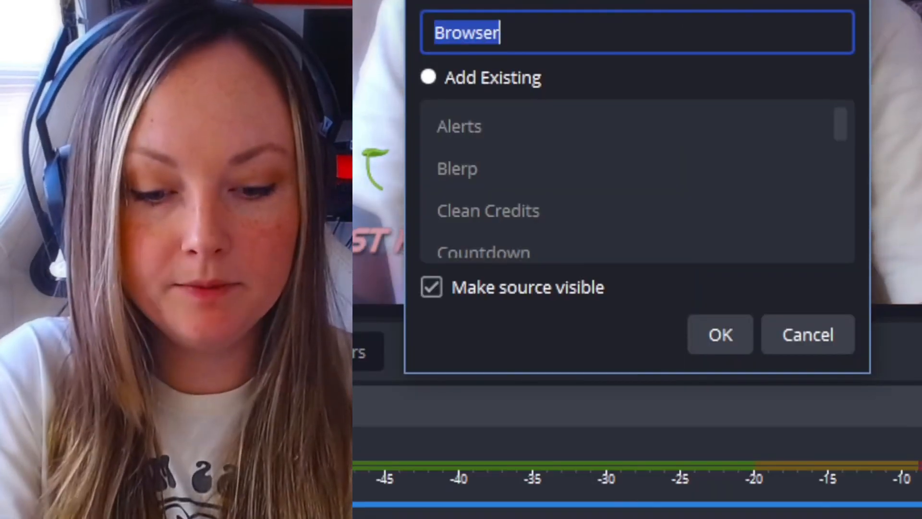
Step: Name the new browser source 'Sideways Chat' and add it to the scene
text(Sideways Chat)
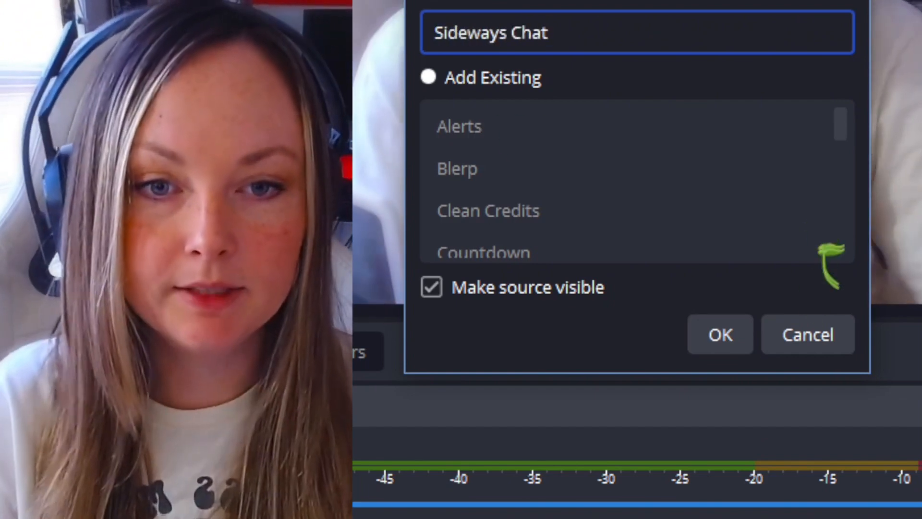
click(719, 334)
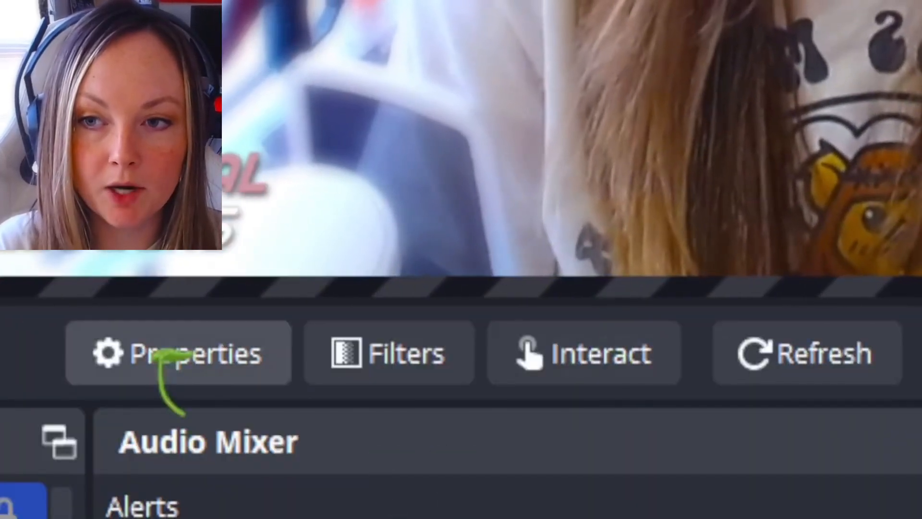
Step: Set the Sideways Chat browser source to width 1920 and height 1080
click(178, 352)
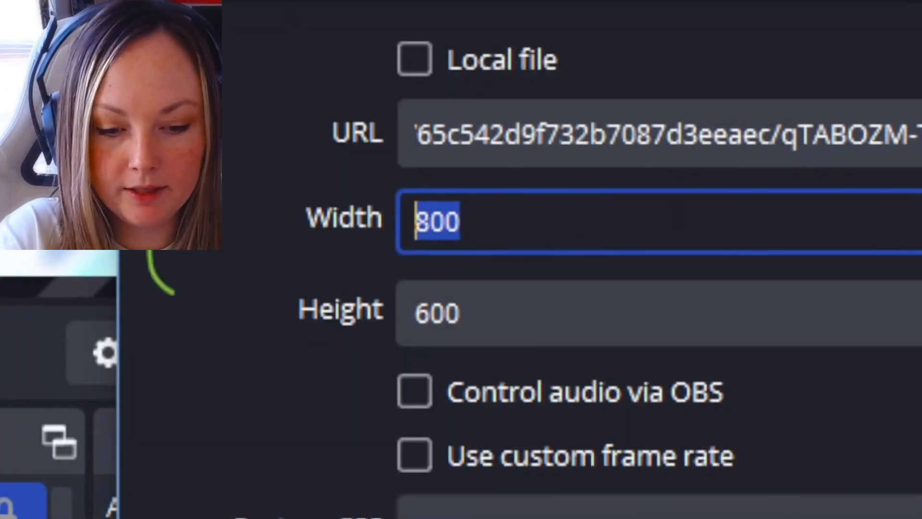
text(1920)
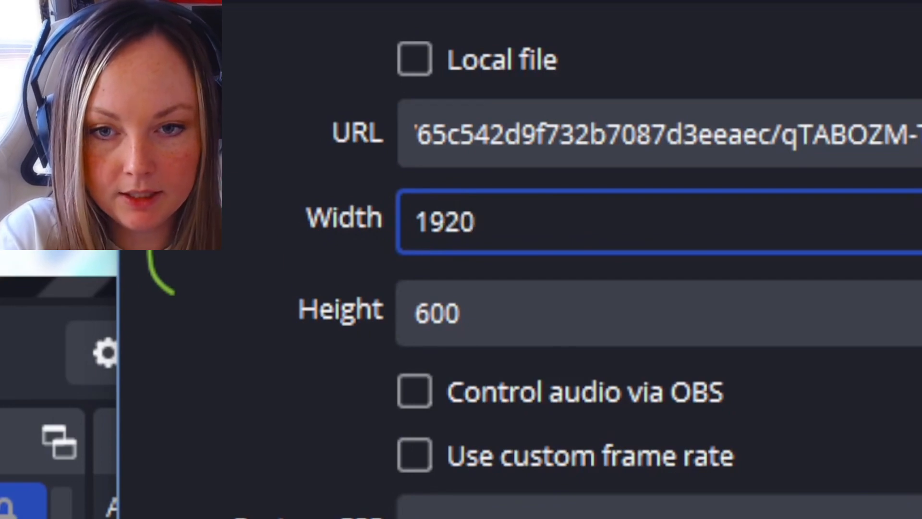
text(1080)
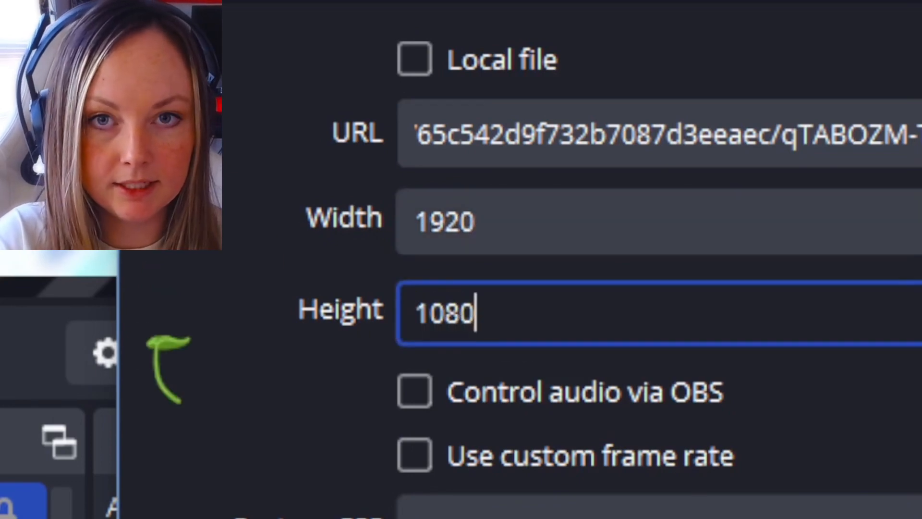